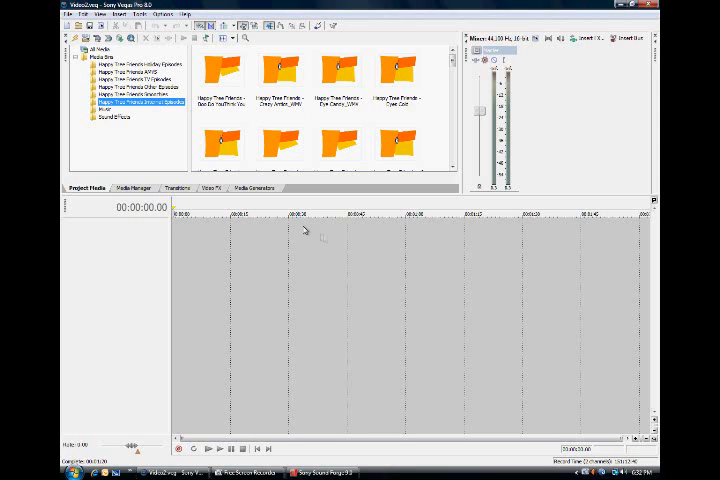
mouse_move(316, 260)
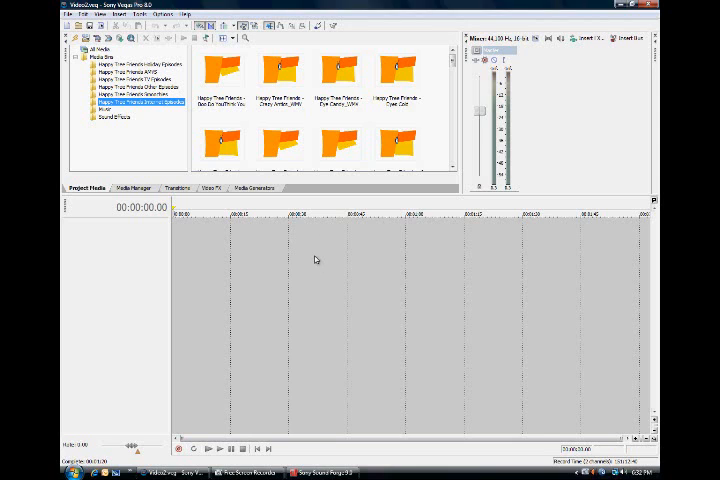
mouse_move(258, 83)
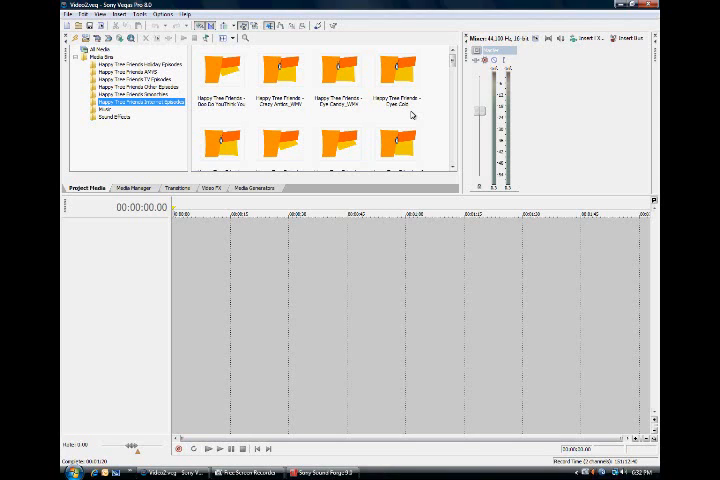
mouse_move(222, 80)
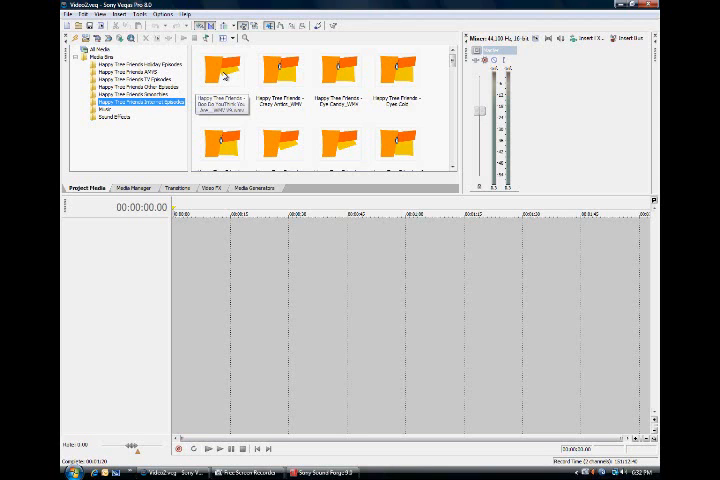
Drag a Happy Tree Friends clip from Project Media onto the timeline
drag(222, 70, 245, 255)
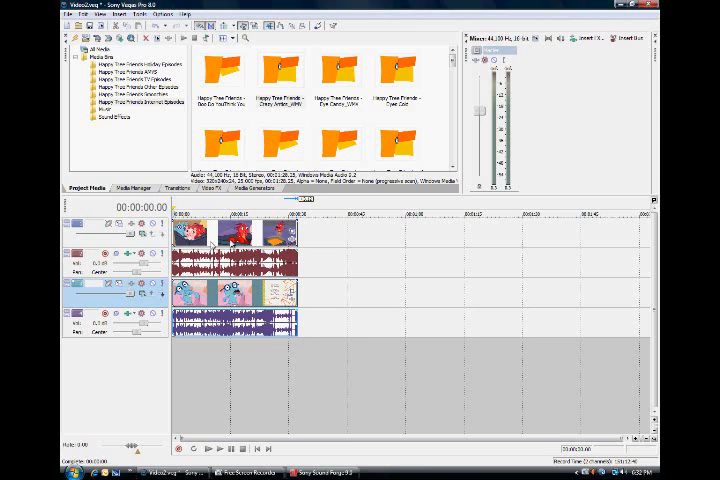
mouse_move(310, 230)
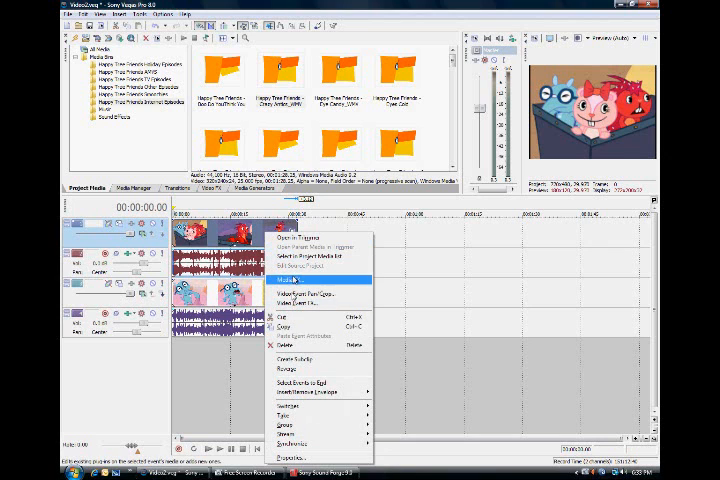
mouse_move(320, 294)
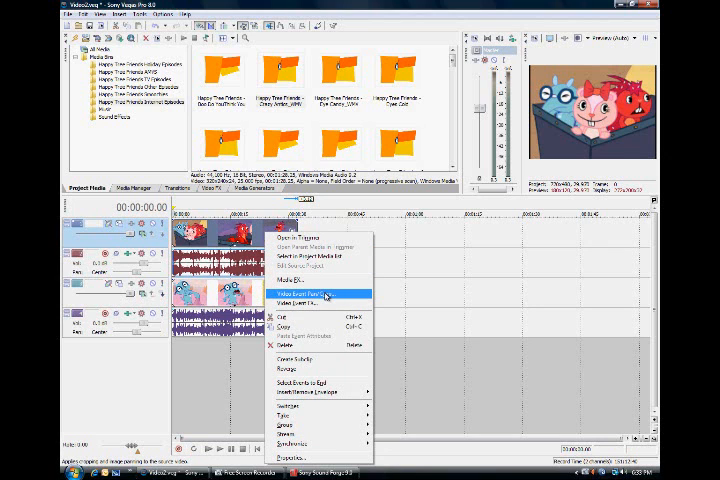
Choose Video Event Pan/Crop for the upper track's clip
click(303, 294)
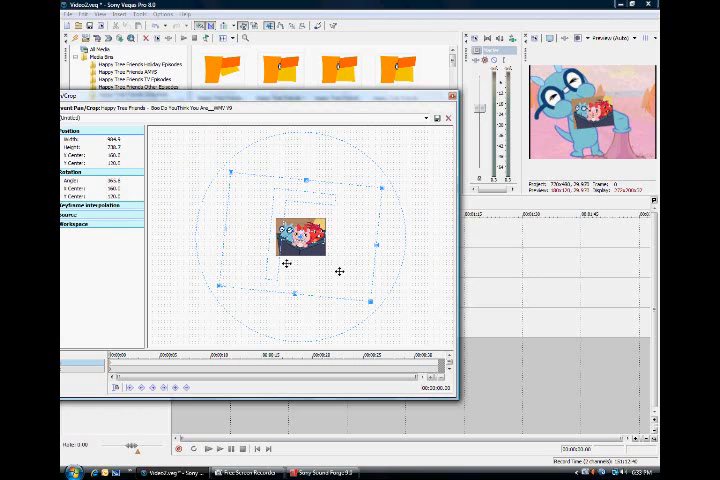
Drag the small rotated inset to a new position over the lower clip
drag(287, 263, 300, 279)
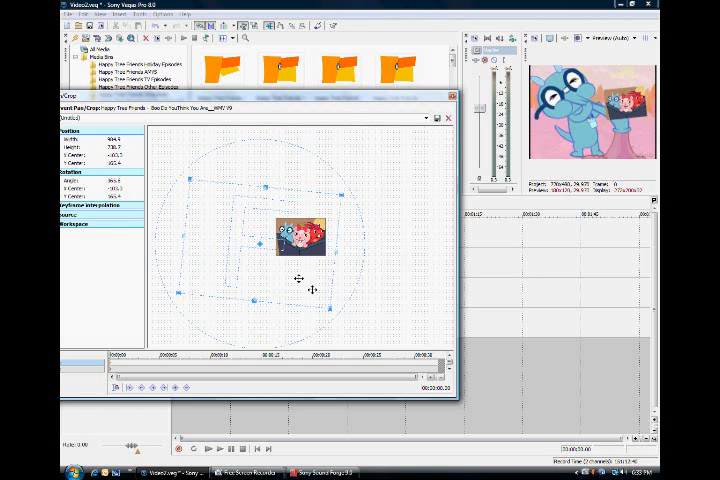
drag(300, 278, 372, 295)
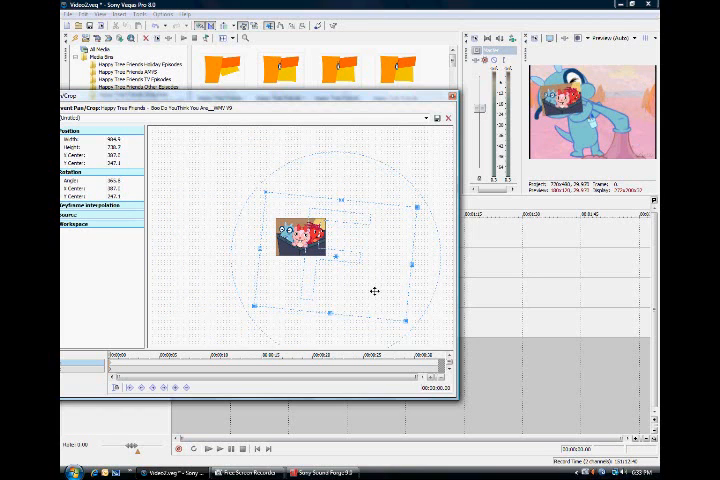
mouse_move(372, 257)
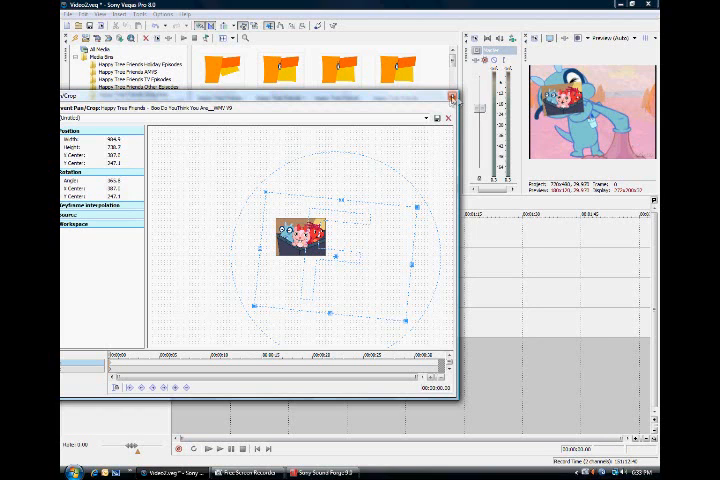
Close the Event Pan/Crop window and play the picture-in-picture preview
click(449, 98)
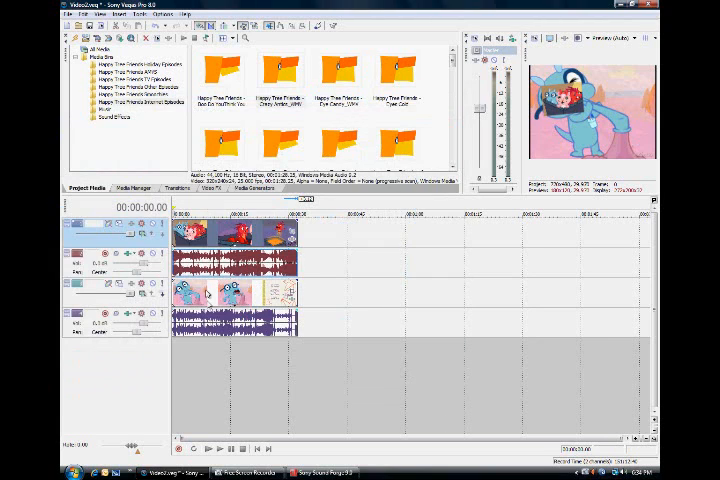
mouse_move(273, 402)
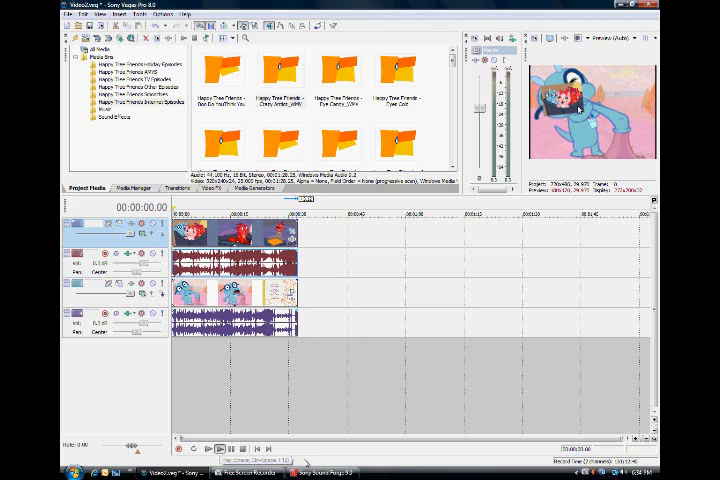
click(208, 448)
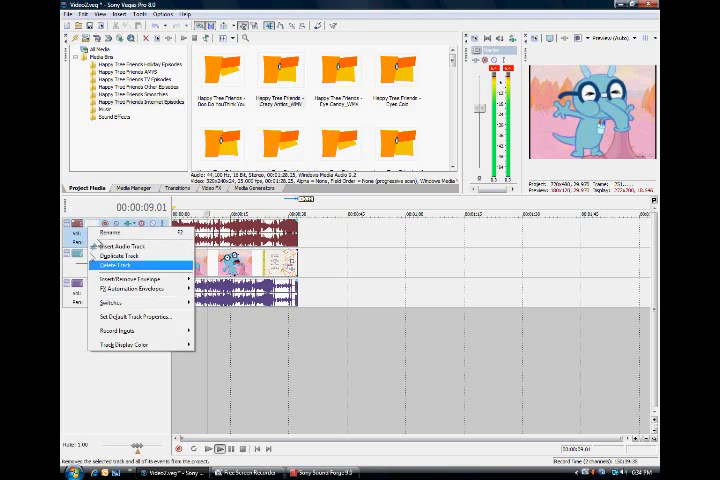
Delete the upper audio track and the remaining picture-in-picture video track
click(122, 267)
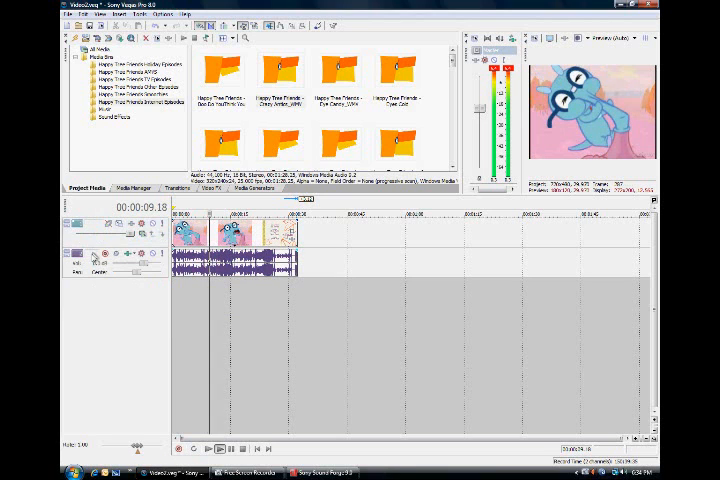
right_click(85, 262)
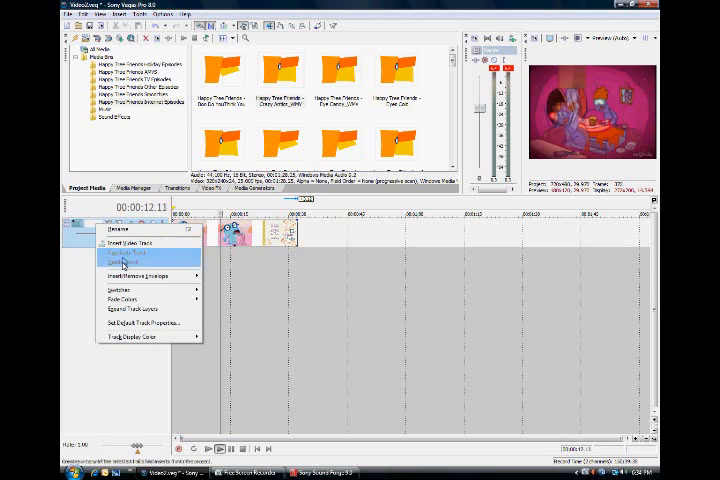
click(125, 268)
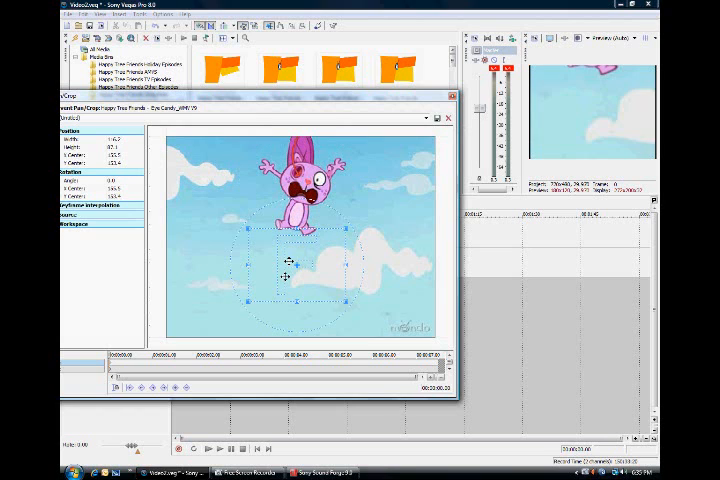
Shrink the Eye Candy clip's pan/crop frame to zoom in on the sky
drag(288, 268, 340, 228)
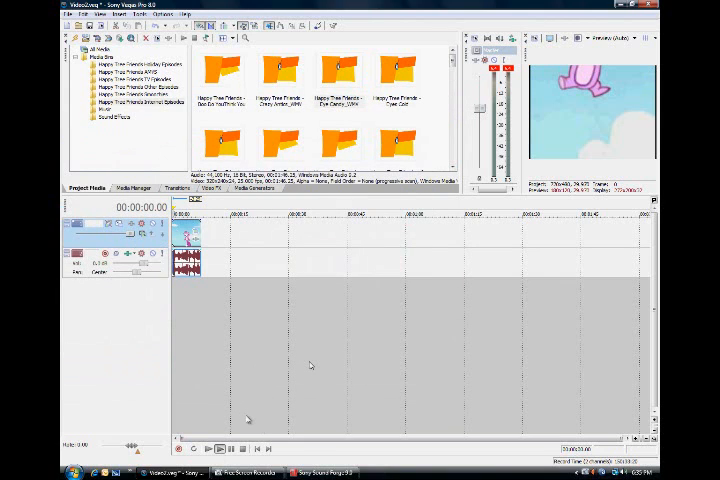
click(207, 448)
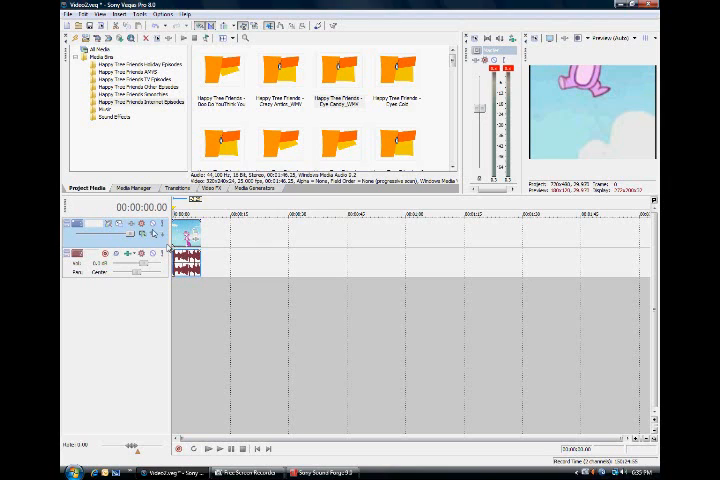
mouse_move(209, 264)
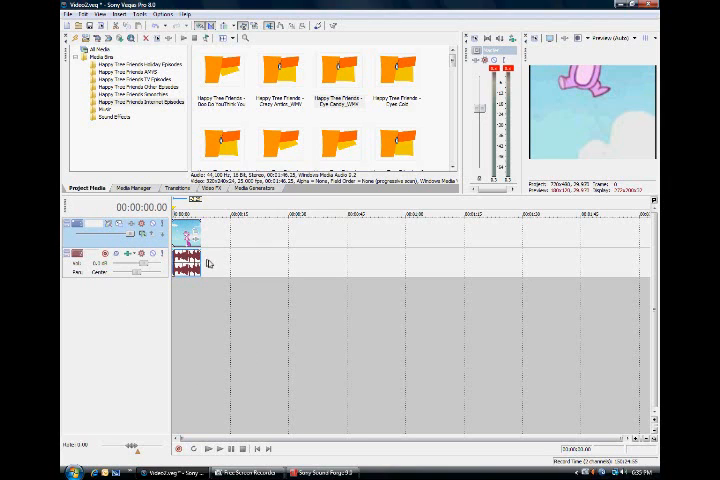